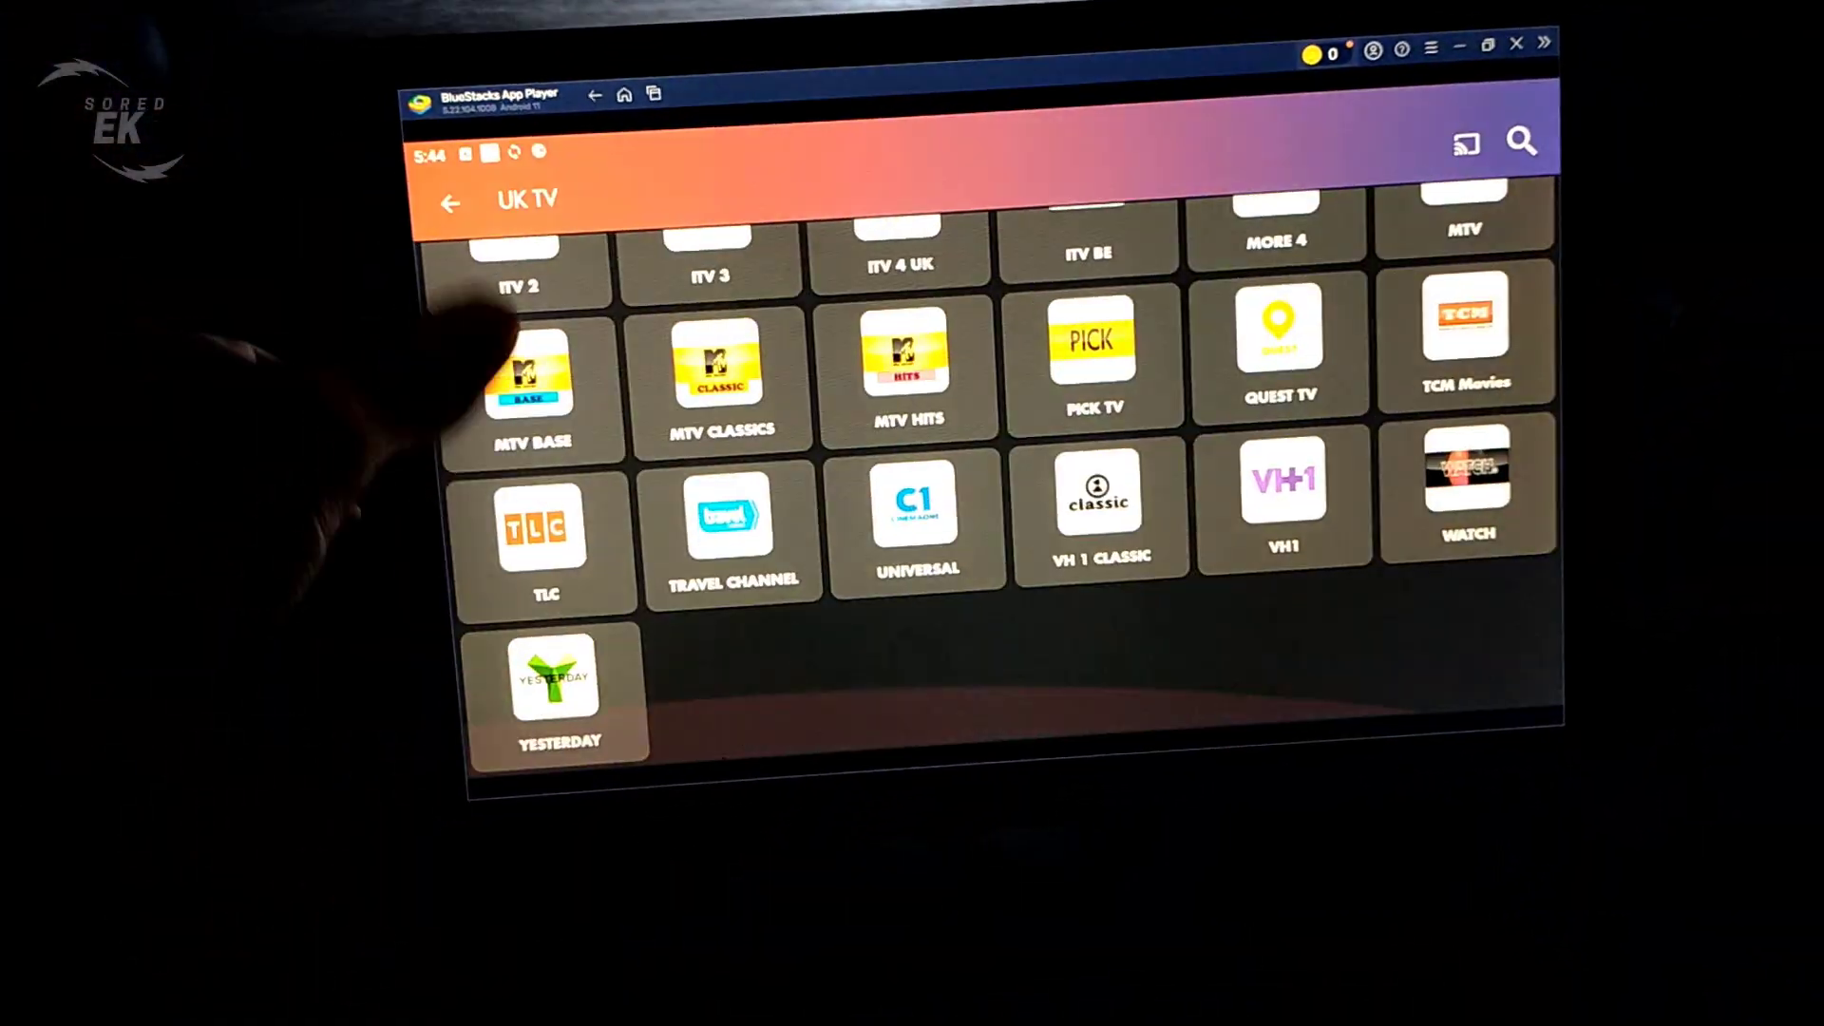
Open the Elecrow 10.1-inch IPS HD touch display product page and browse its details description.
{"action": "left_click", "coordinate": [451, 201]}
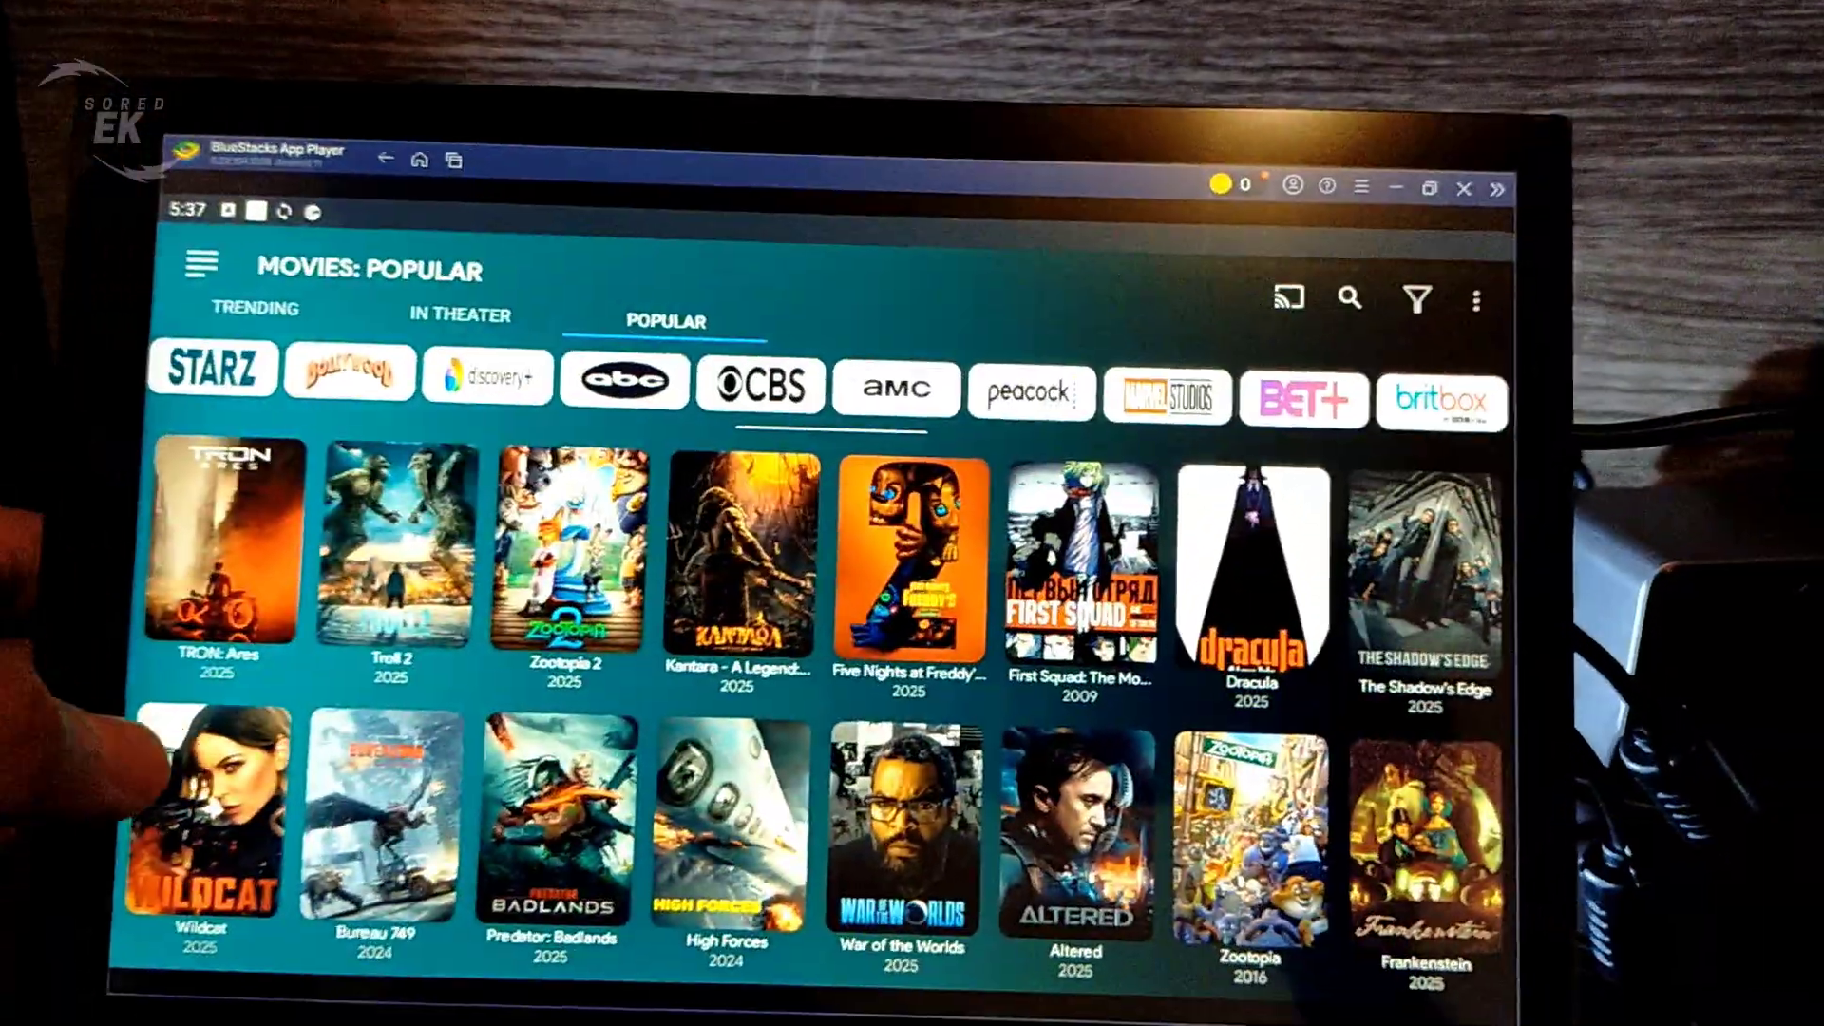
{"action": "scroll", "scroll_direction": "down", "scroll_amount": 3}
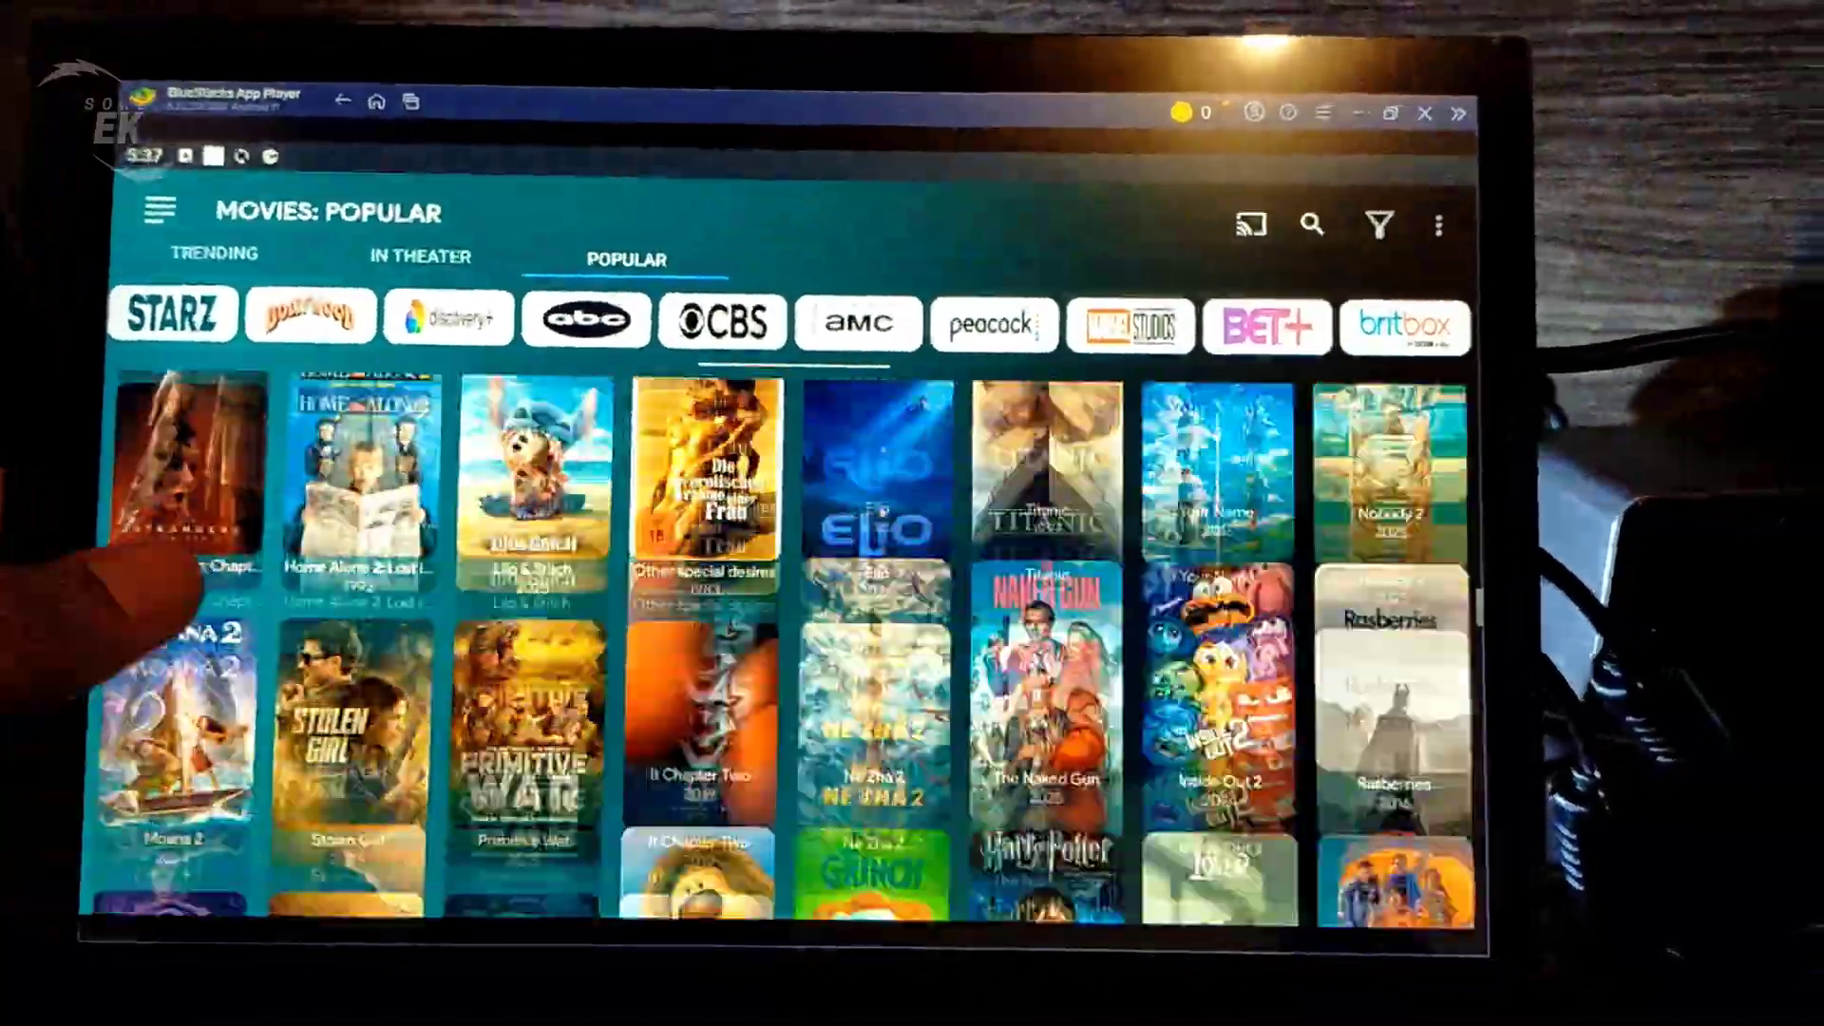
{"action": "scroll", "scroll_direction": "down", "scroll_amount": 3}
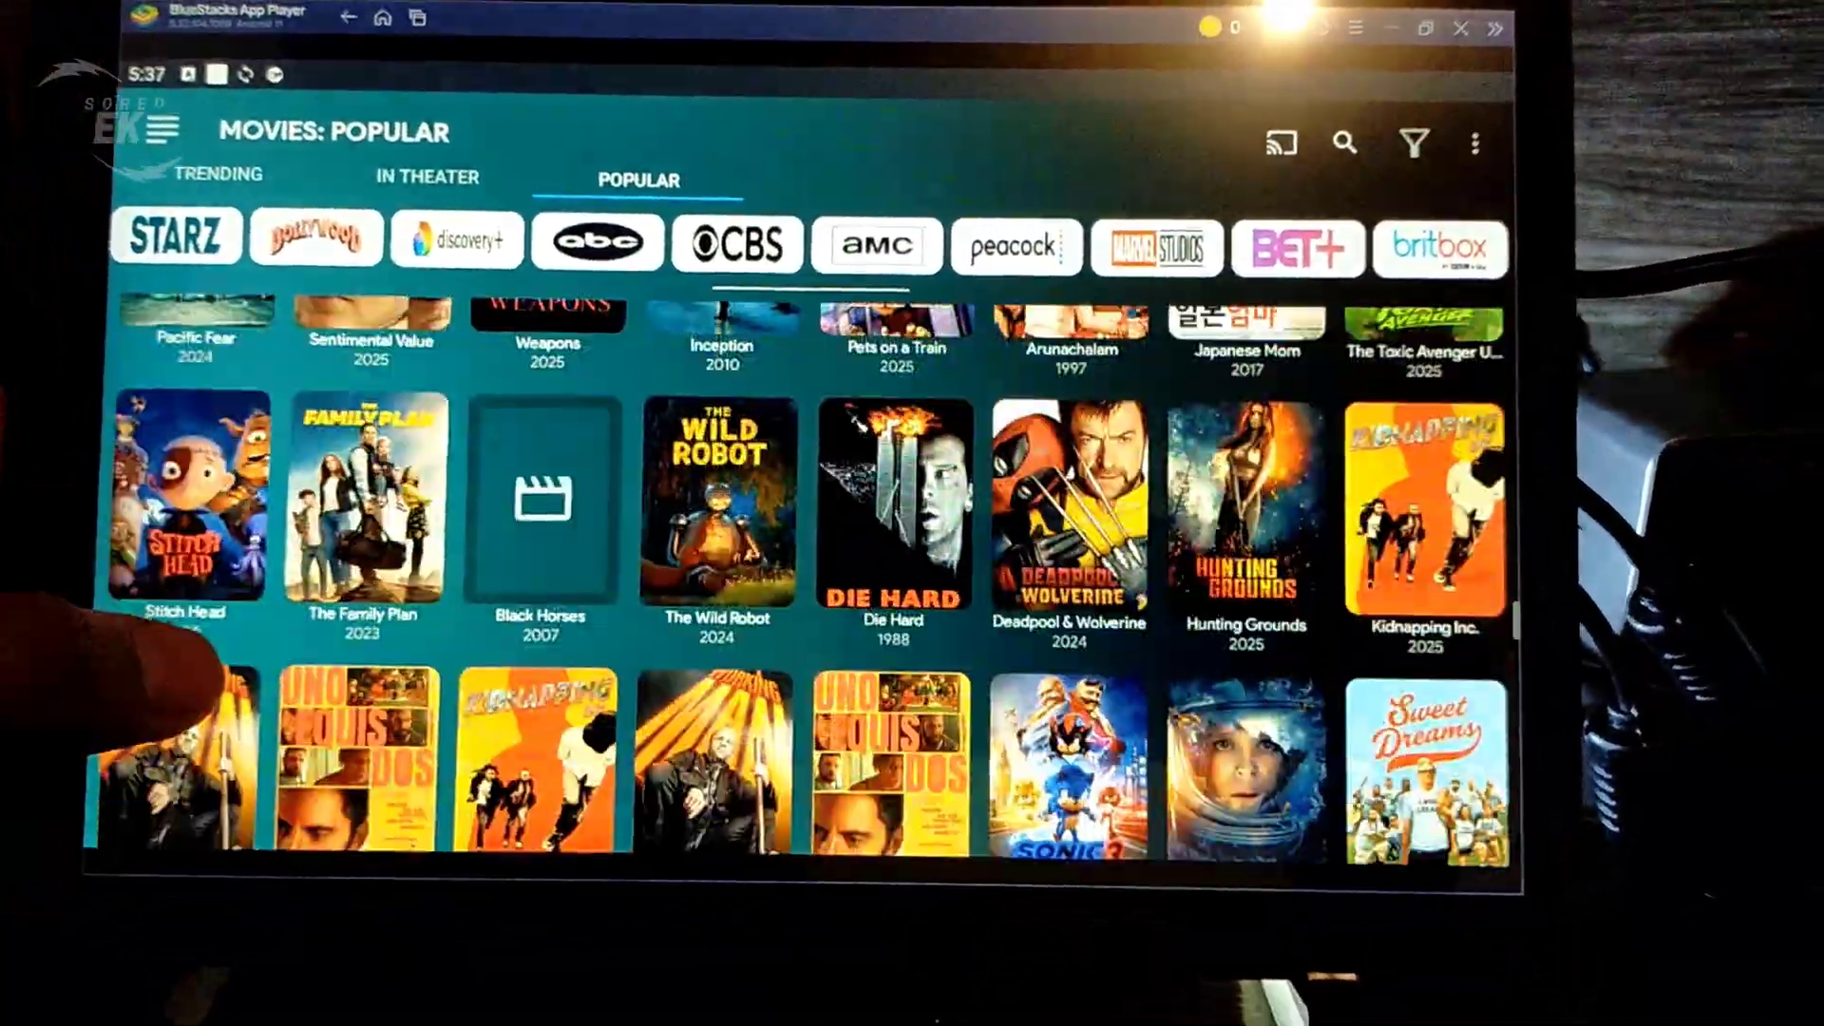
{"action": "left_click", "coordinate": [891, 501]}
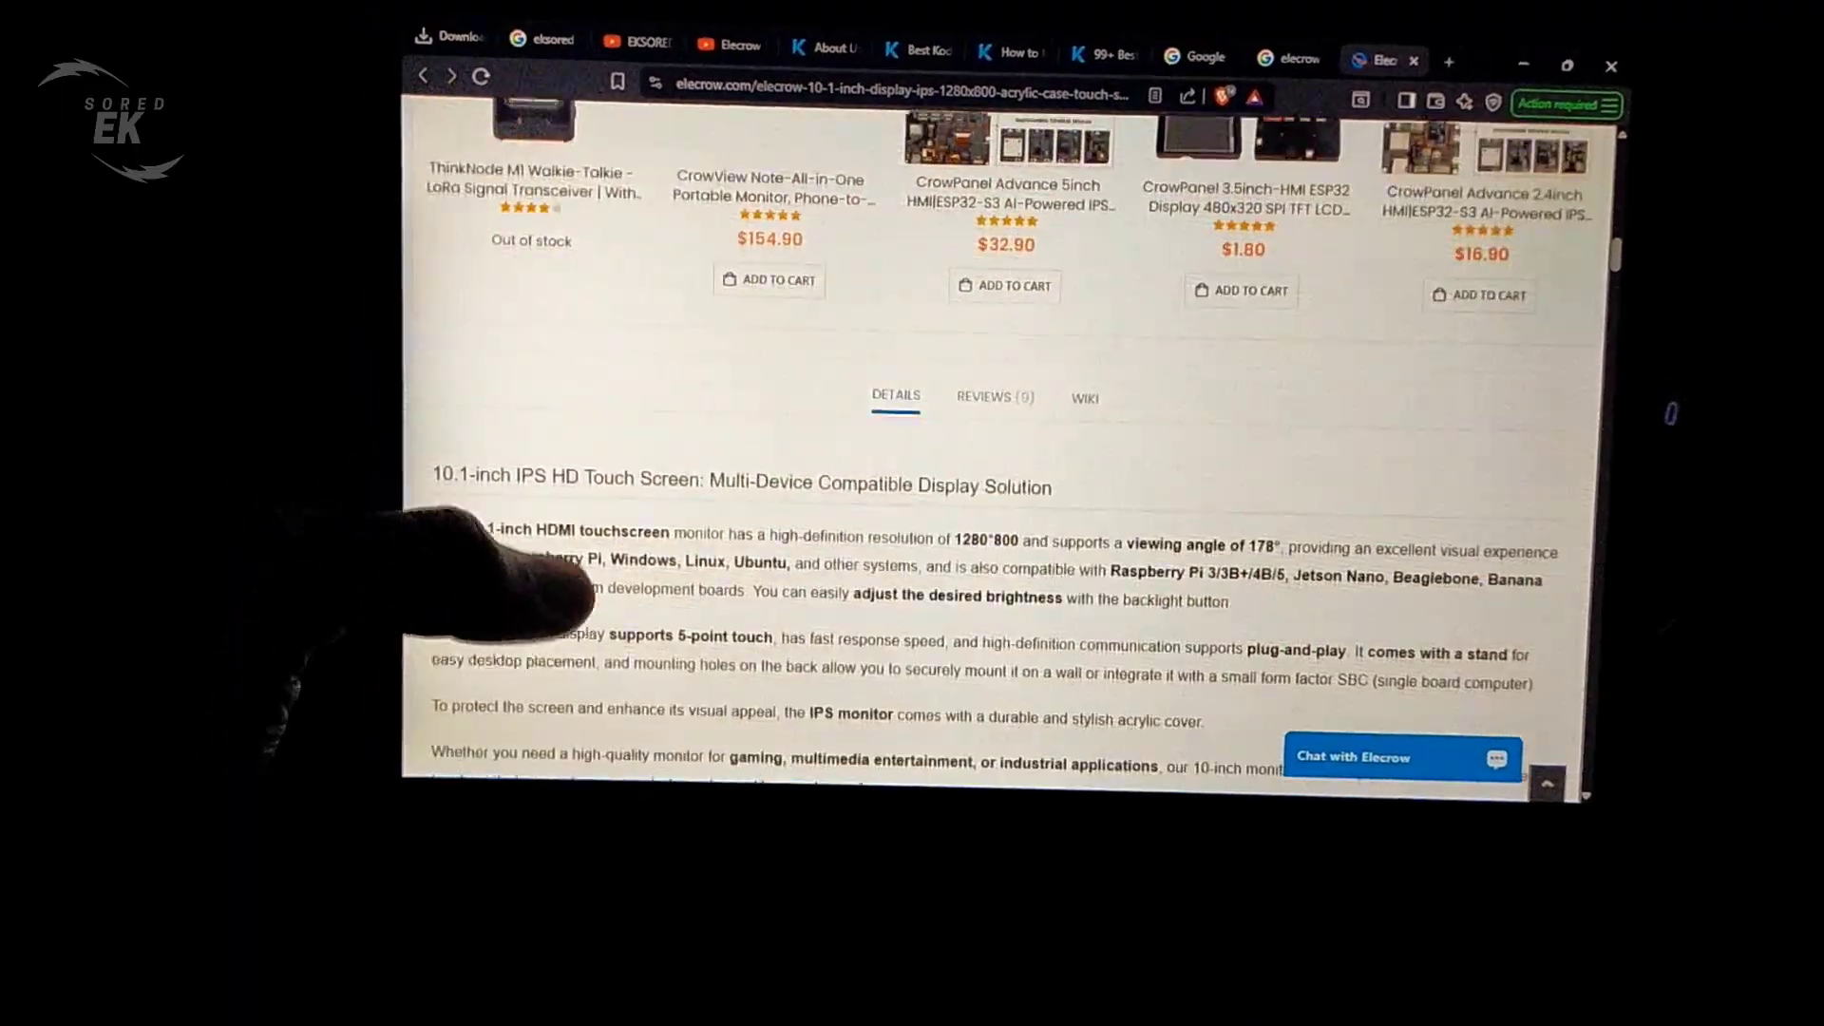
Scroll past Touch Screen, HD Input, Portable Monitor and Multiple Applications to the Interface Details table.
{"action": "scroll", "scroll_direction": "down", "scroll_amount": 3}
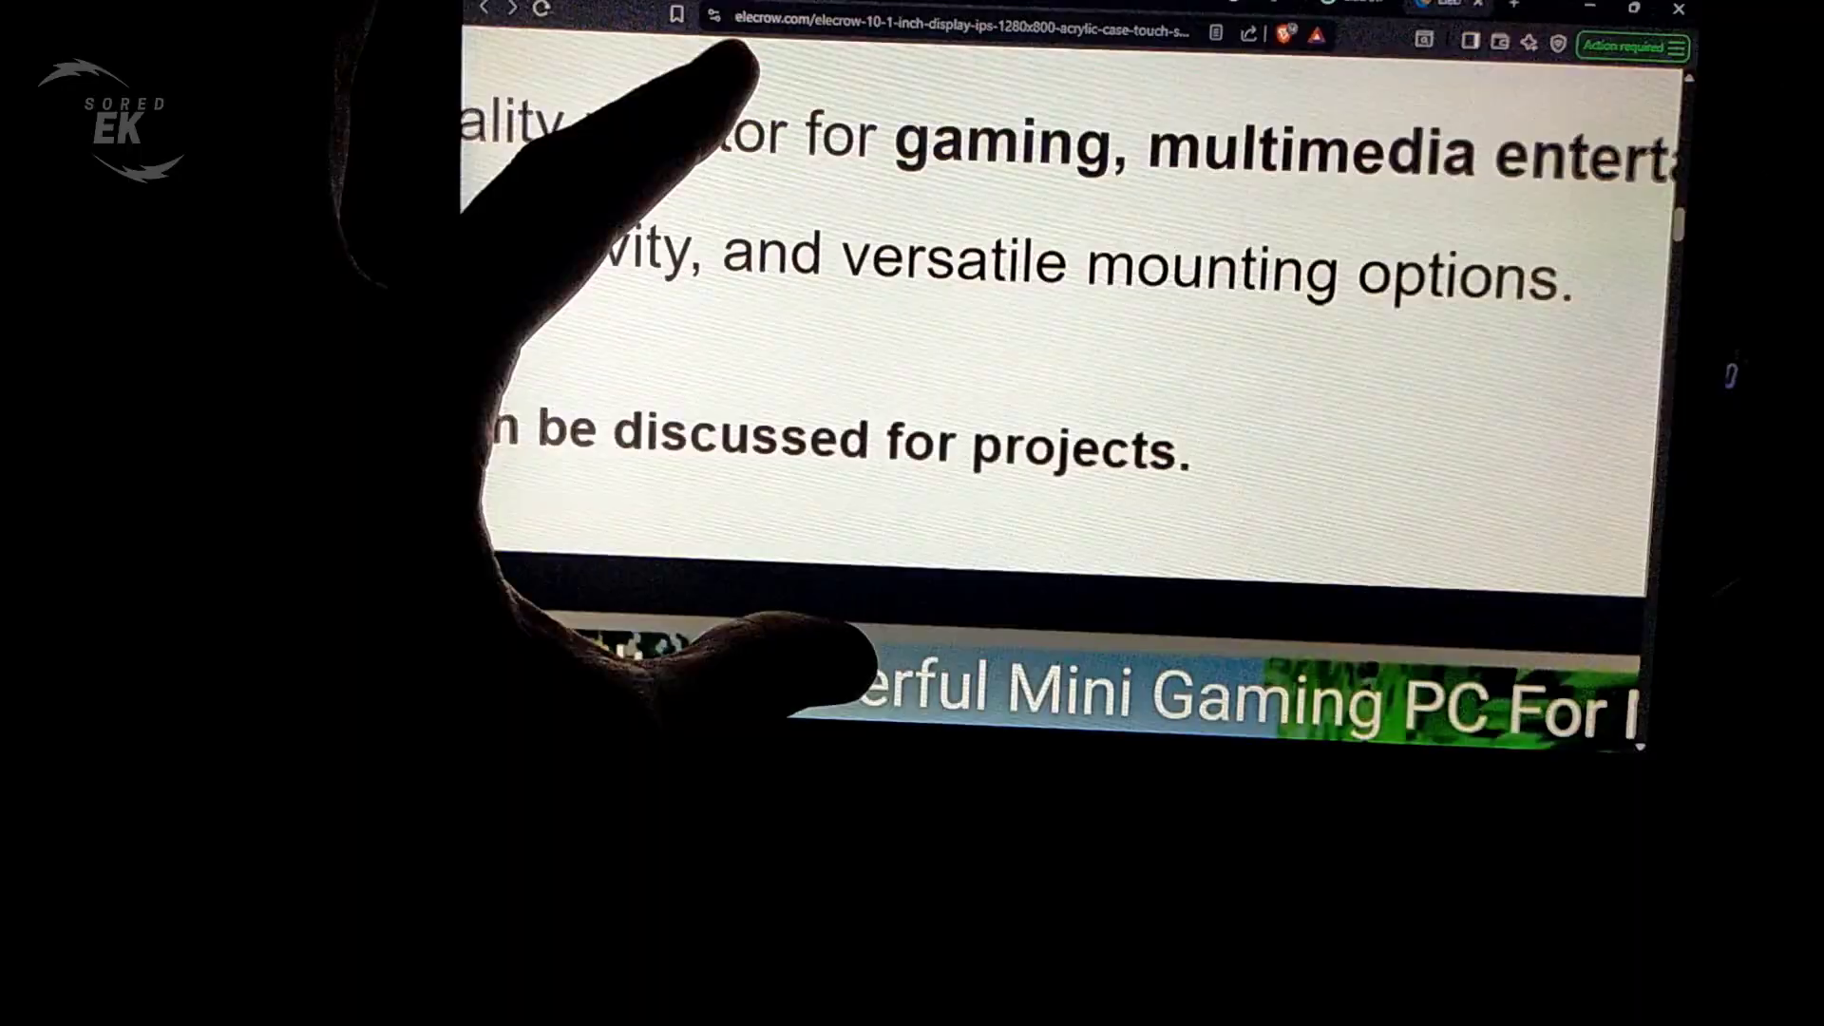
{"action": "scroll", "scroll_direction": "down", "scroll_amount": 3}
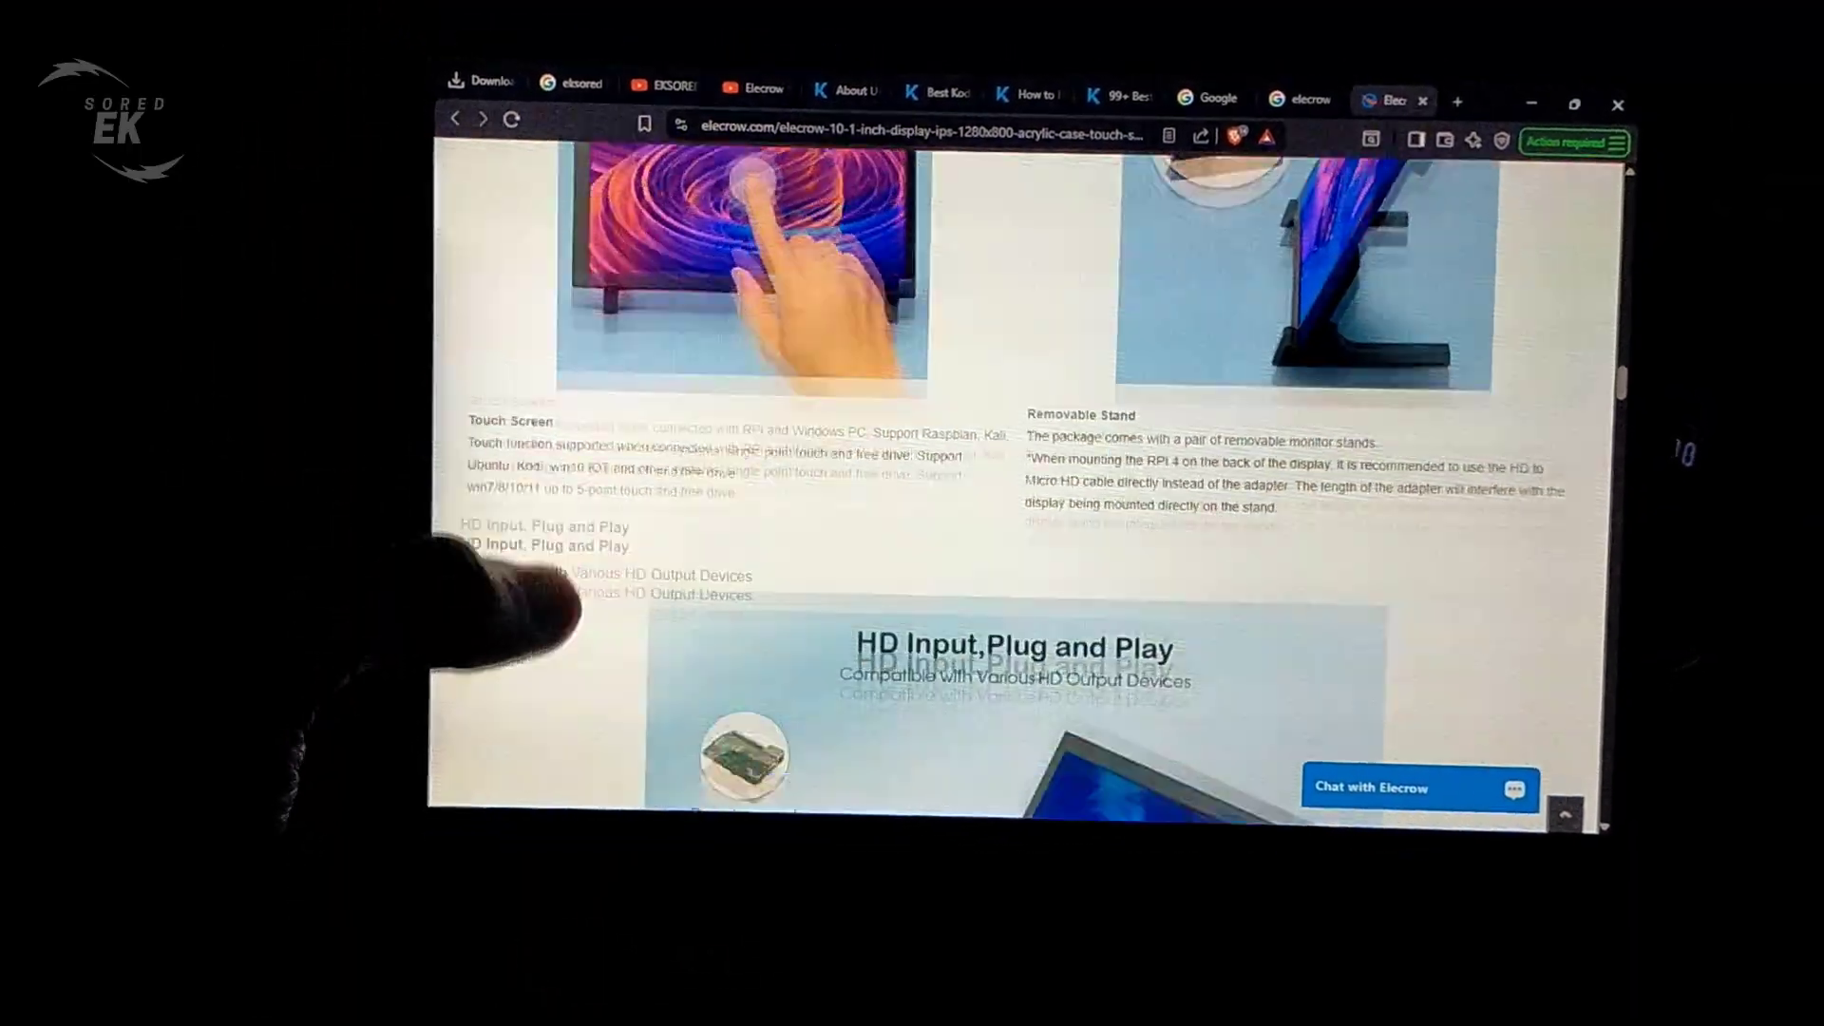
{"action": "scroll", "scroll_direction": "down", "scroll_amount": 3}
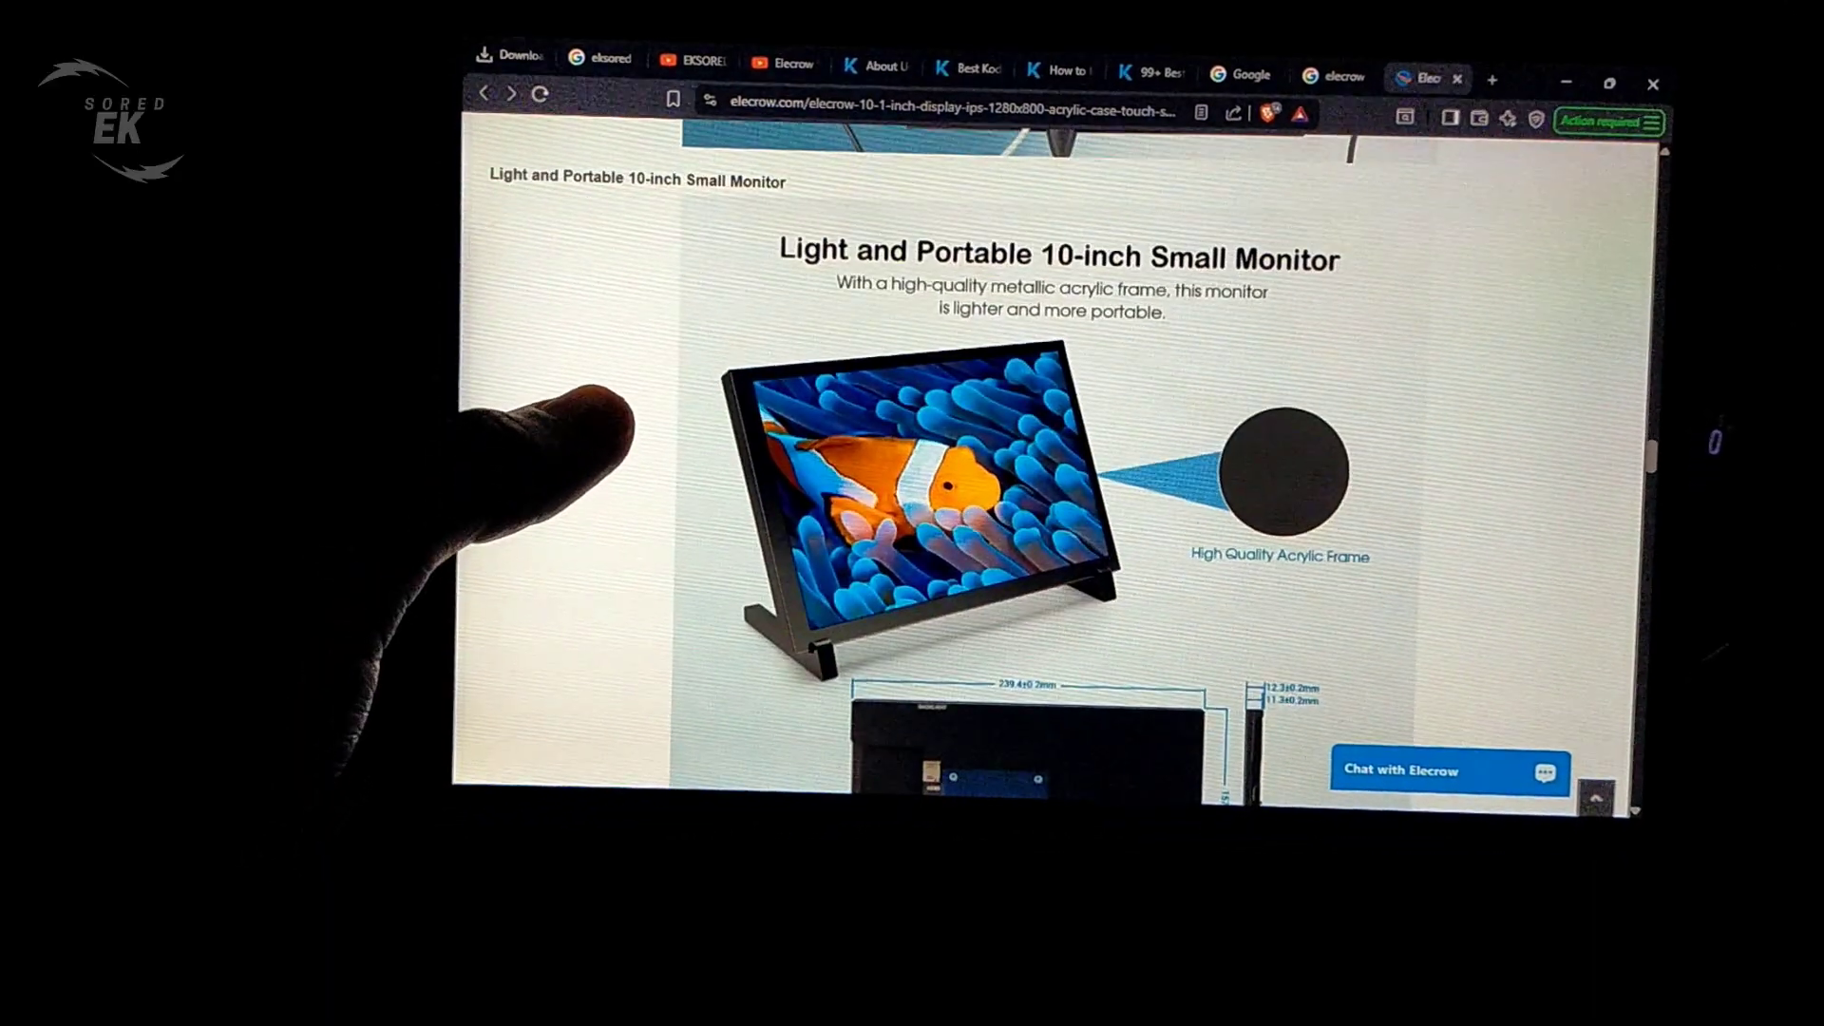
{"action": "scroll", "scroll_direction": "down", "scroll_amount": 3}
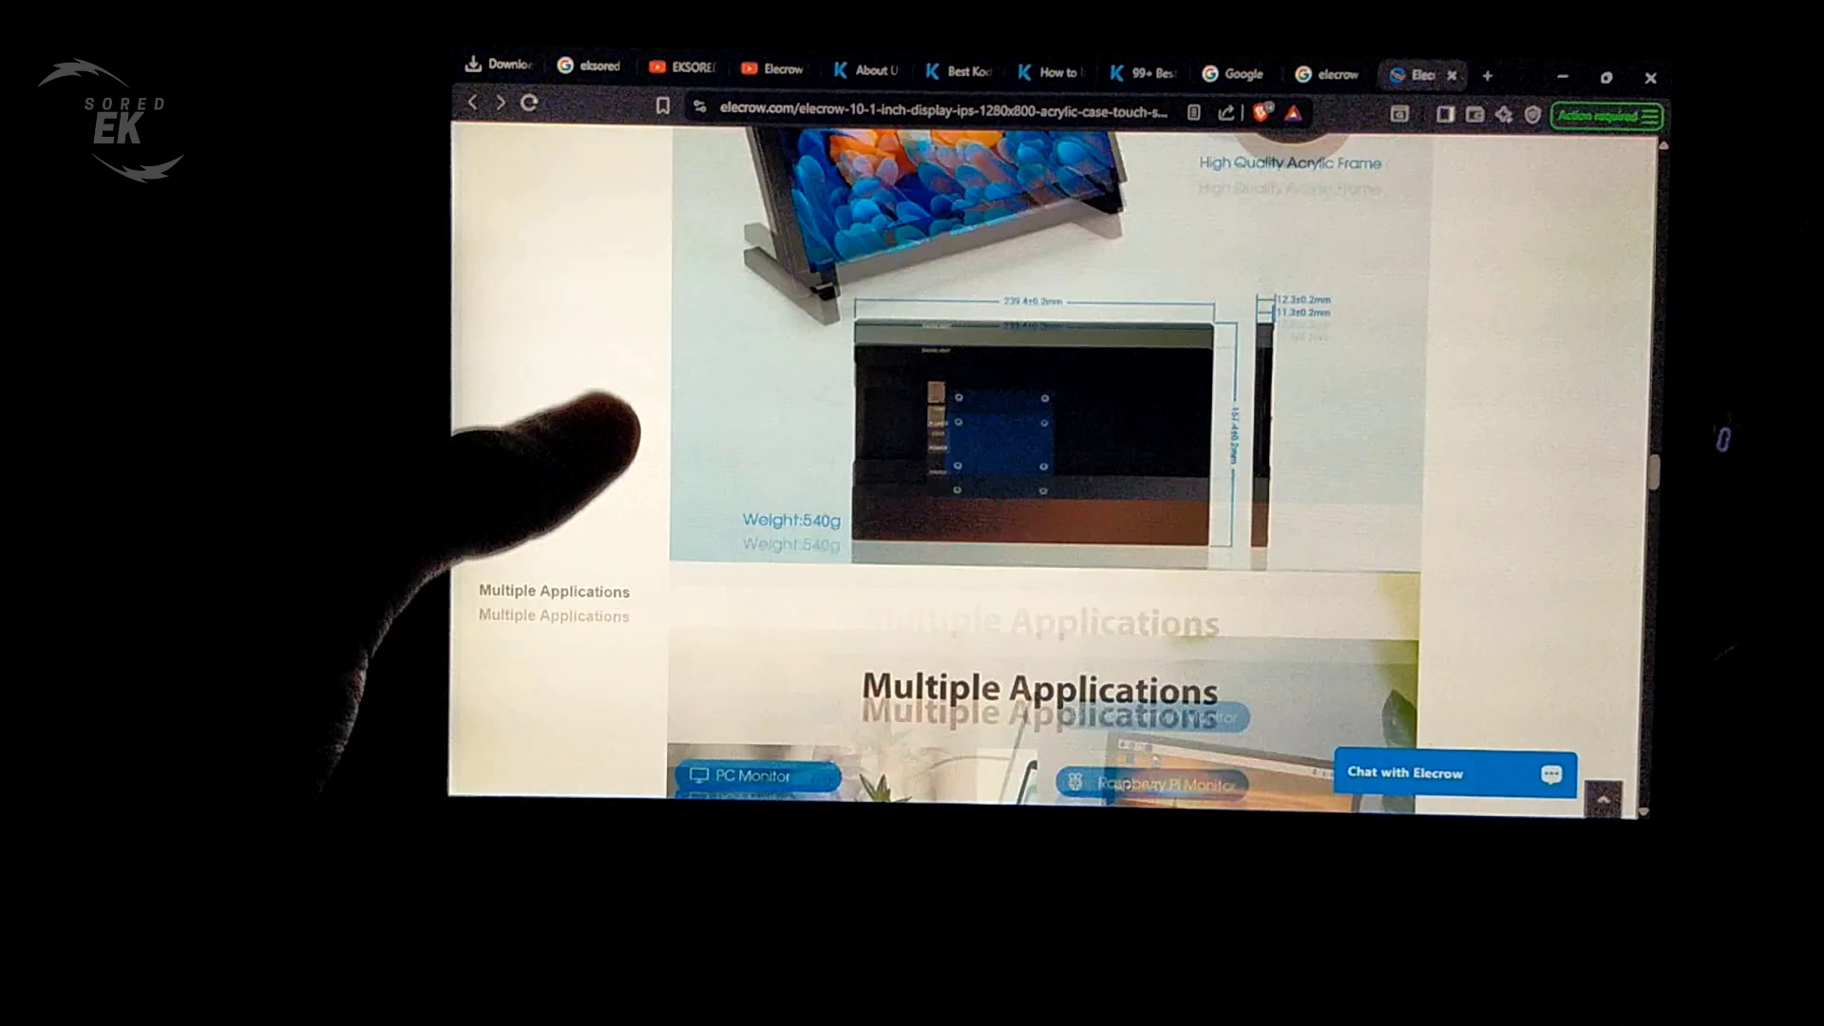
{"action": "scroll", "scroll_direction": "down", "scroll_amount": 3}
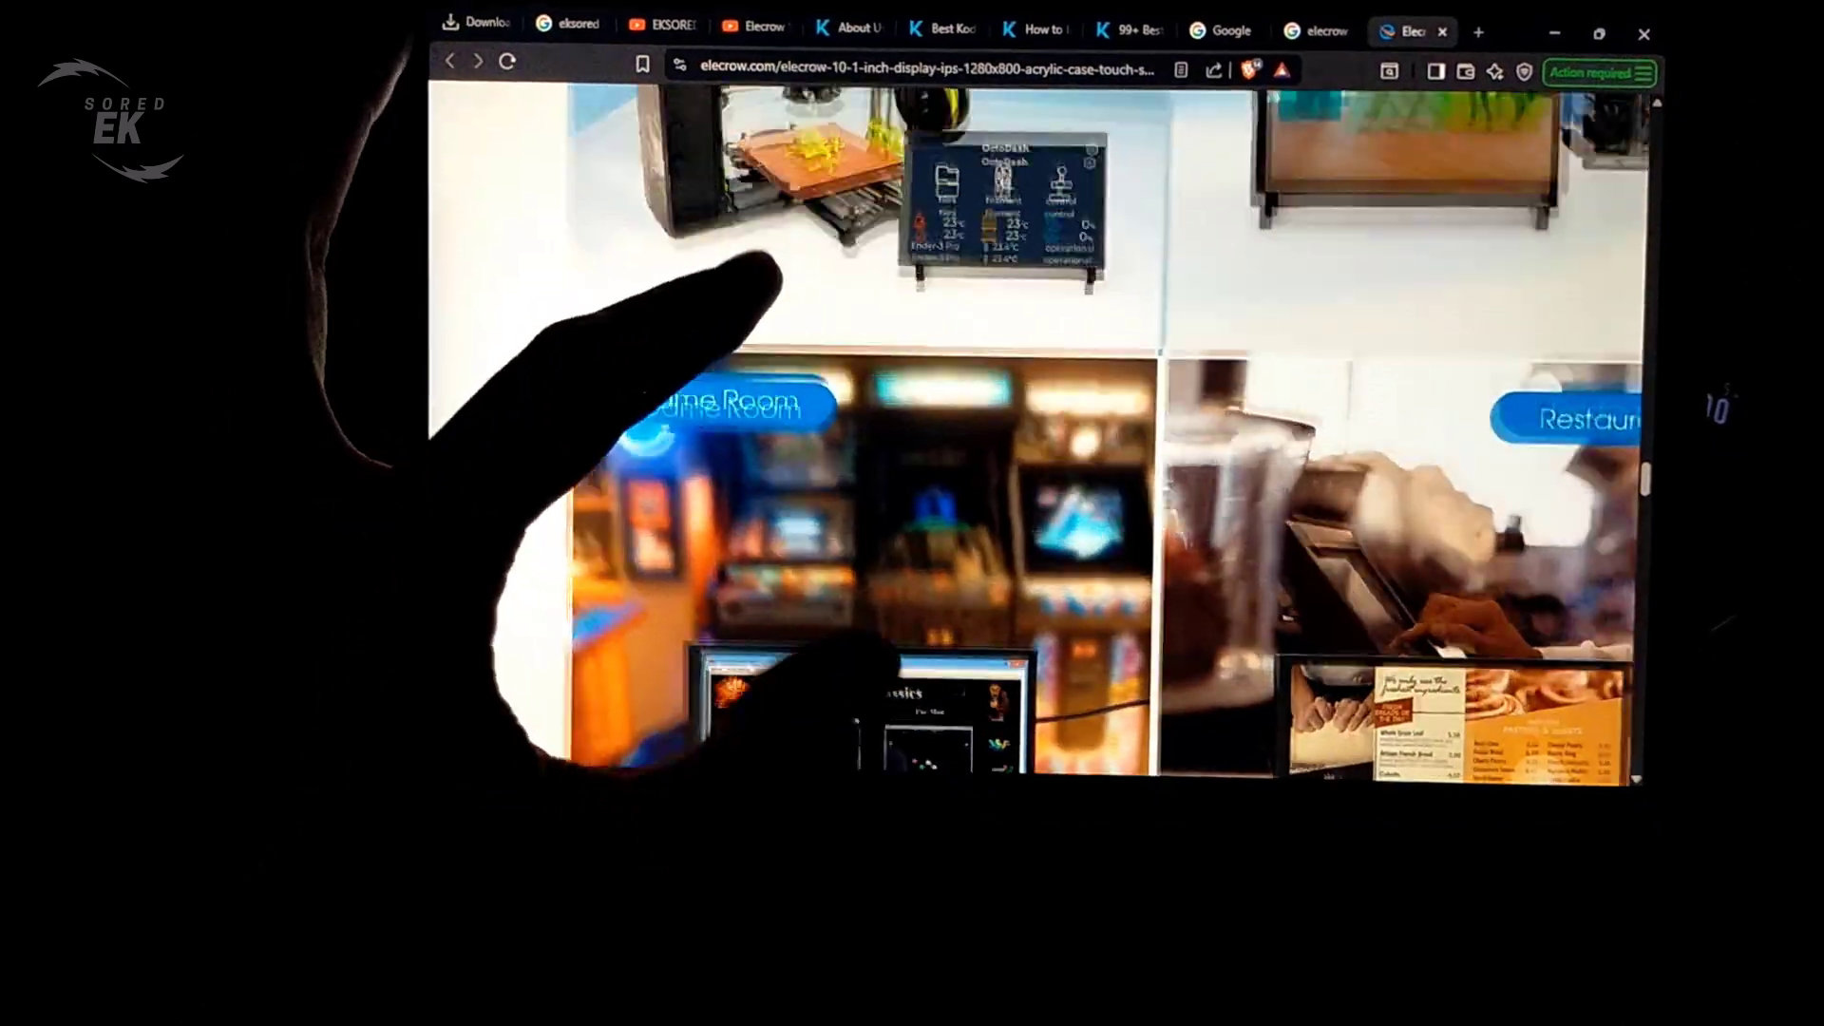
{"action": "scroll", "scroll_direction": "down", "scroll_amount": 3}
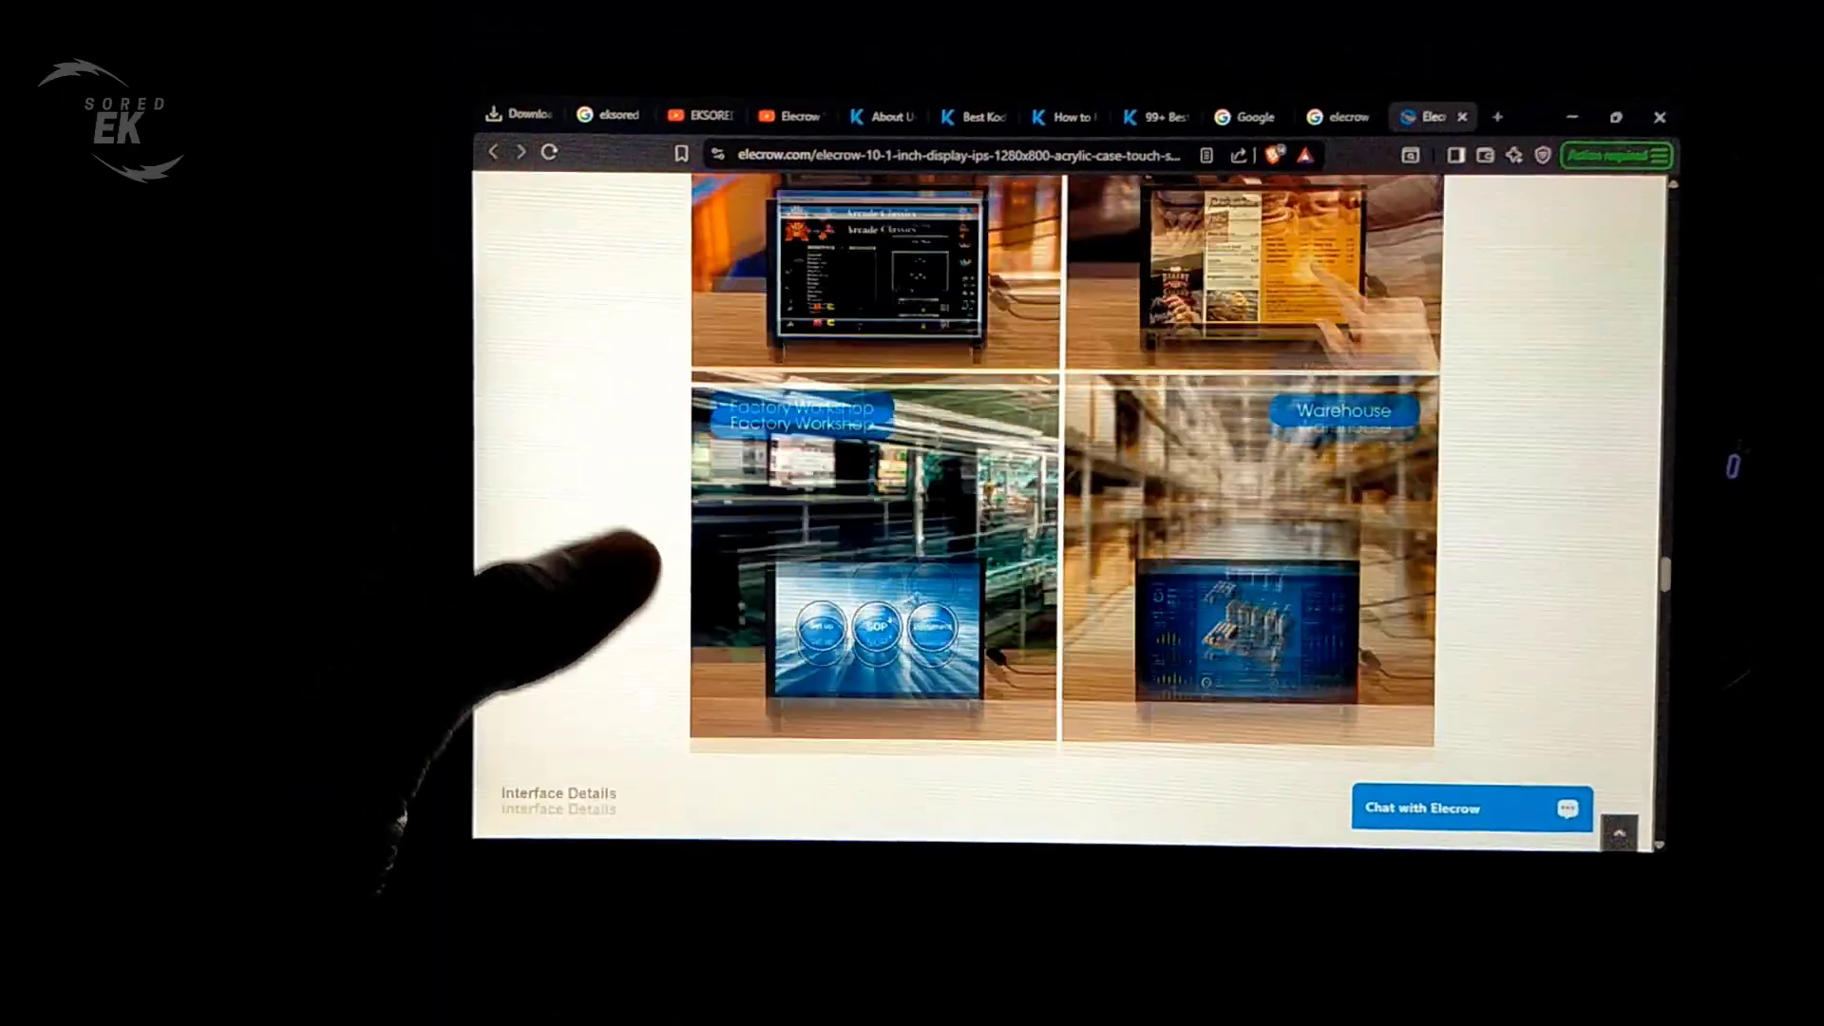
{"action": "scroll", "scroll_direction": "down", "scroll_amount": 3}
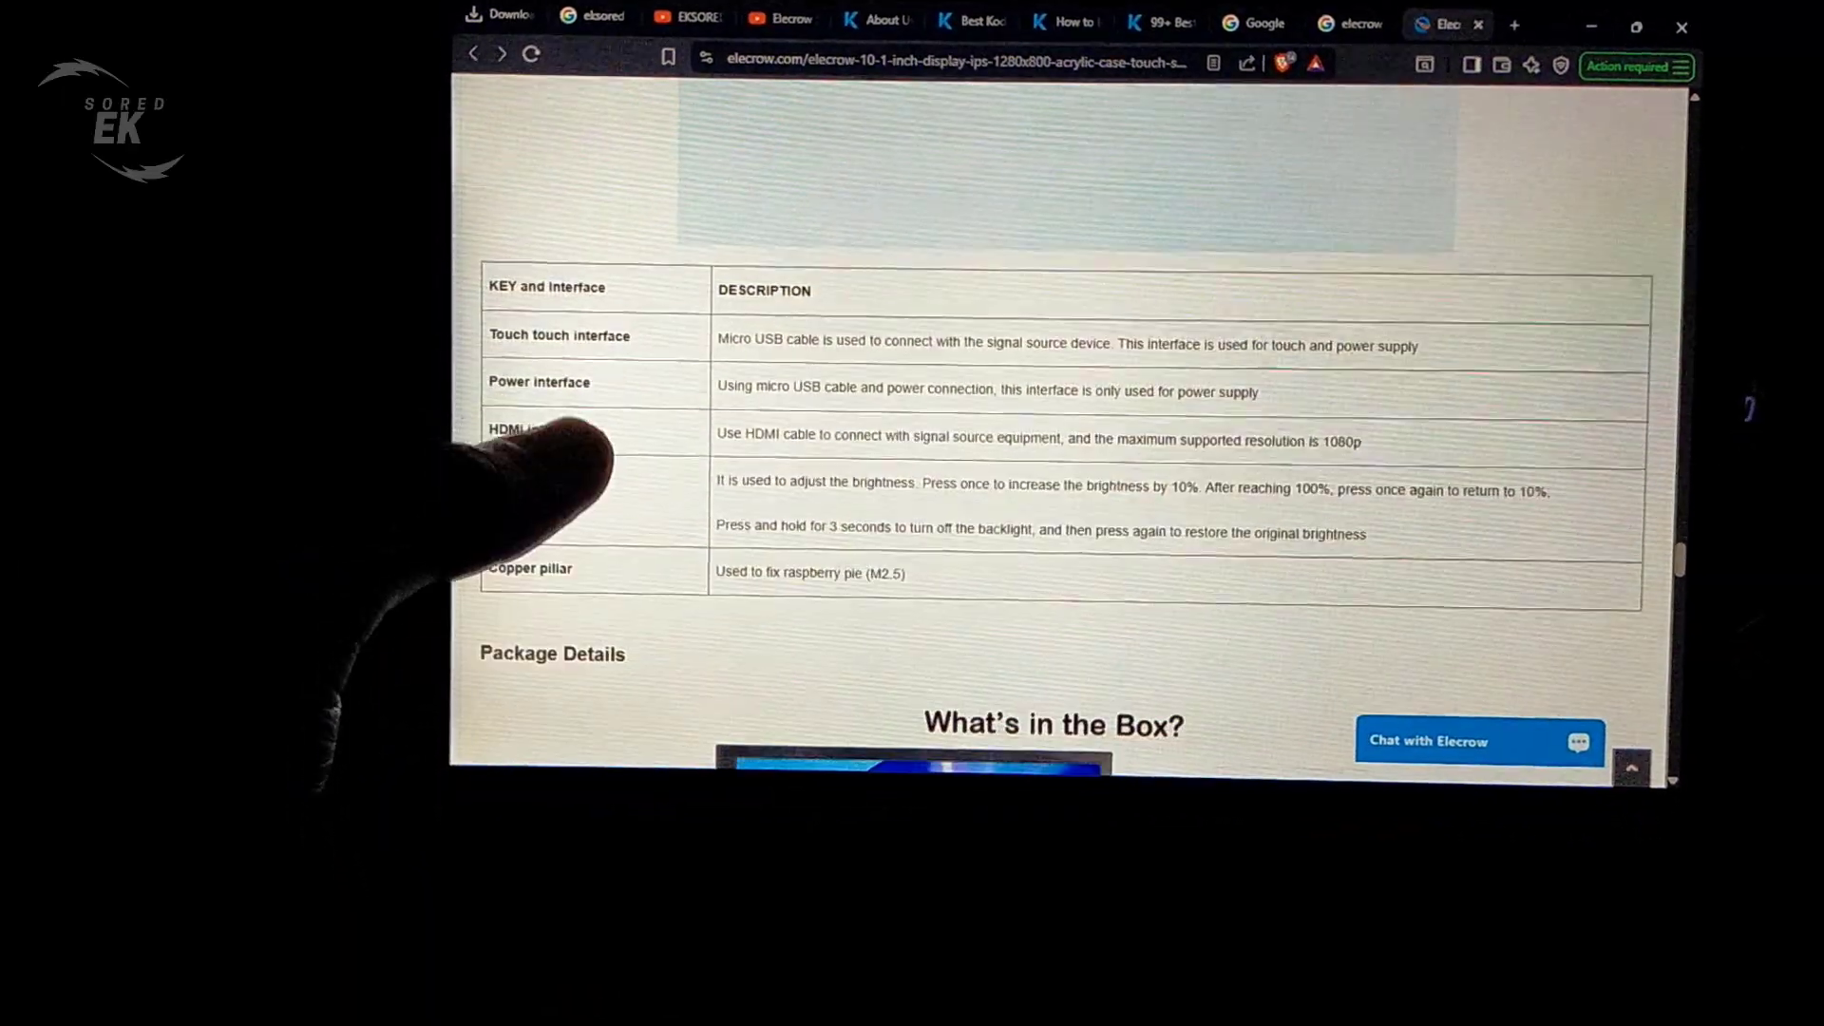
Scroll past Package Details to the Specification table, dip to Package List, then return.
{"action": "scroll", "scroll_direction": "down", "scroll_amount": 3}
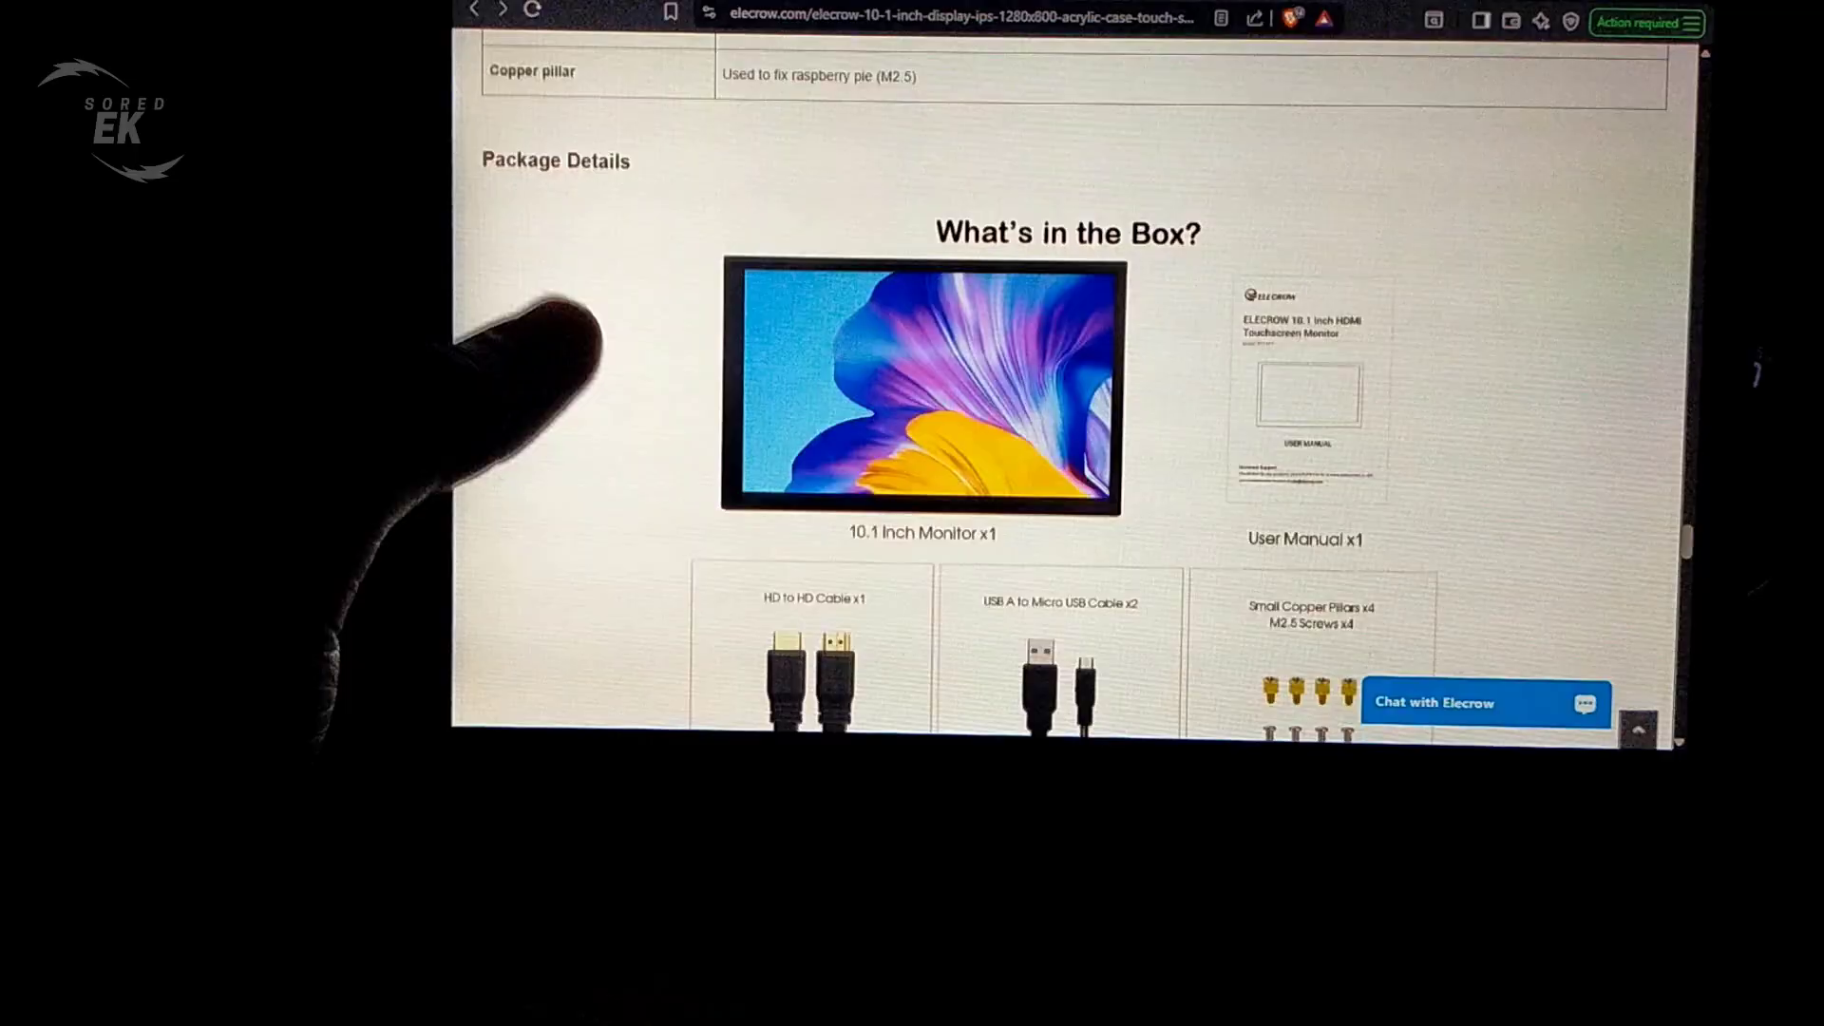
{"action": "scroll", "scroll_direction": "up", "scroll_amount": 3}
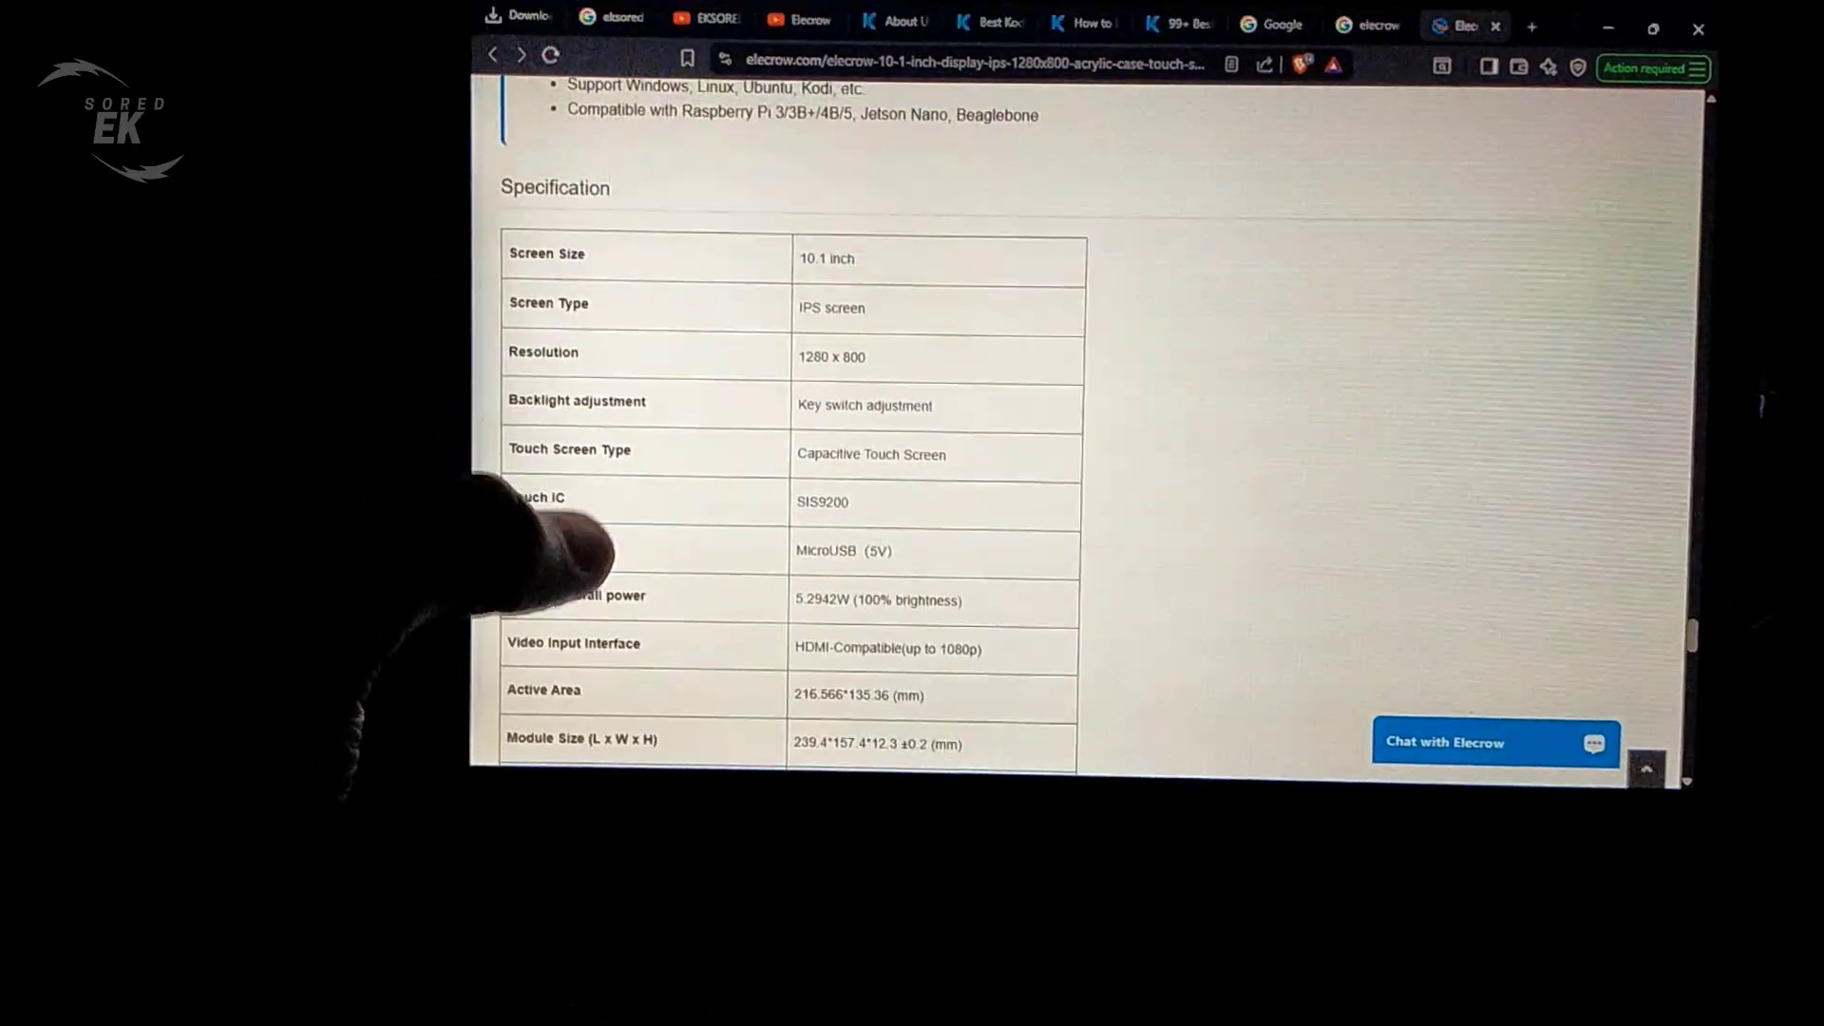
{"action": "scroll", "scroll_direction": "down", "scroll_amount": 3}
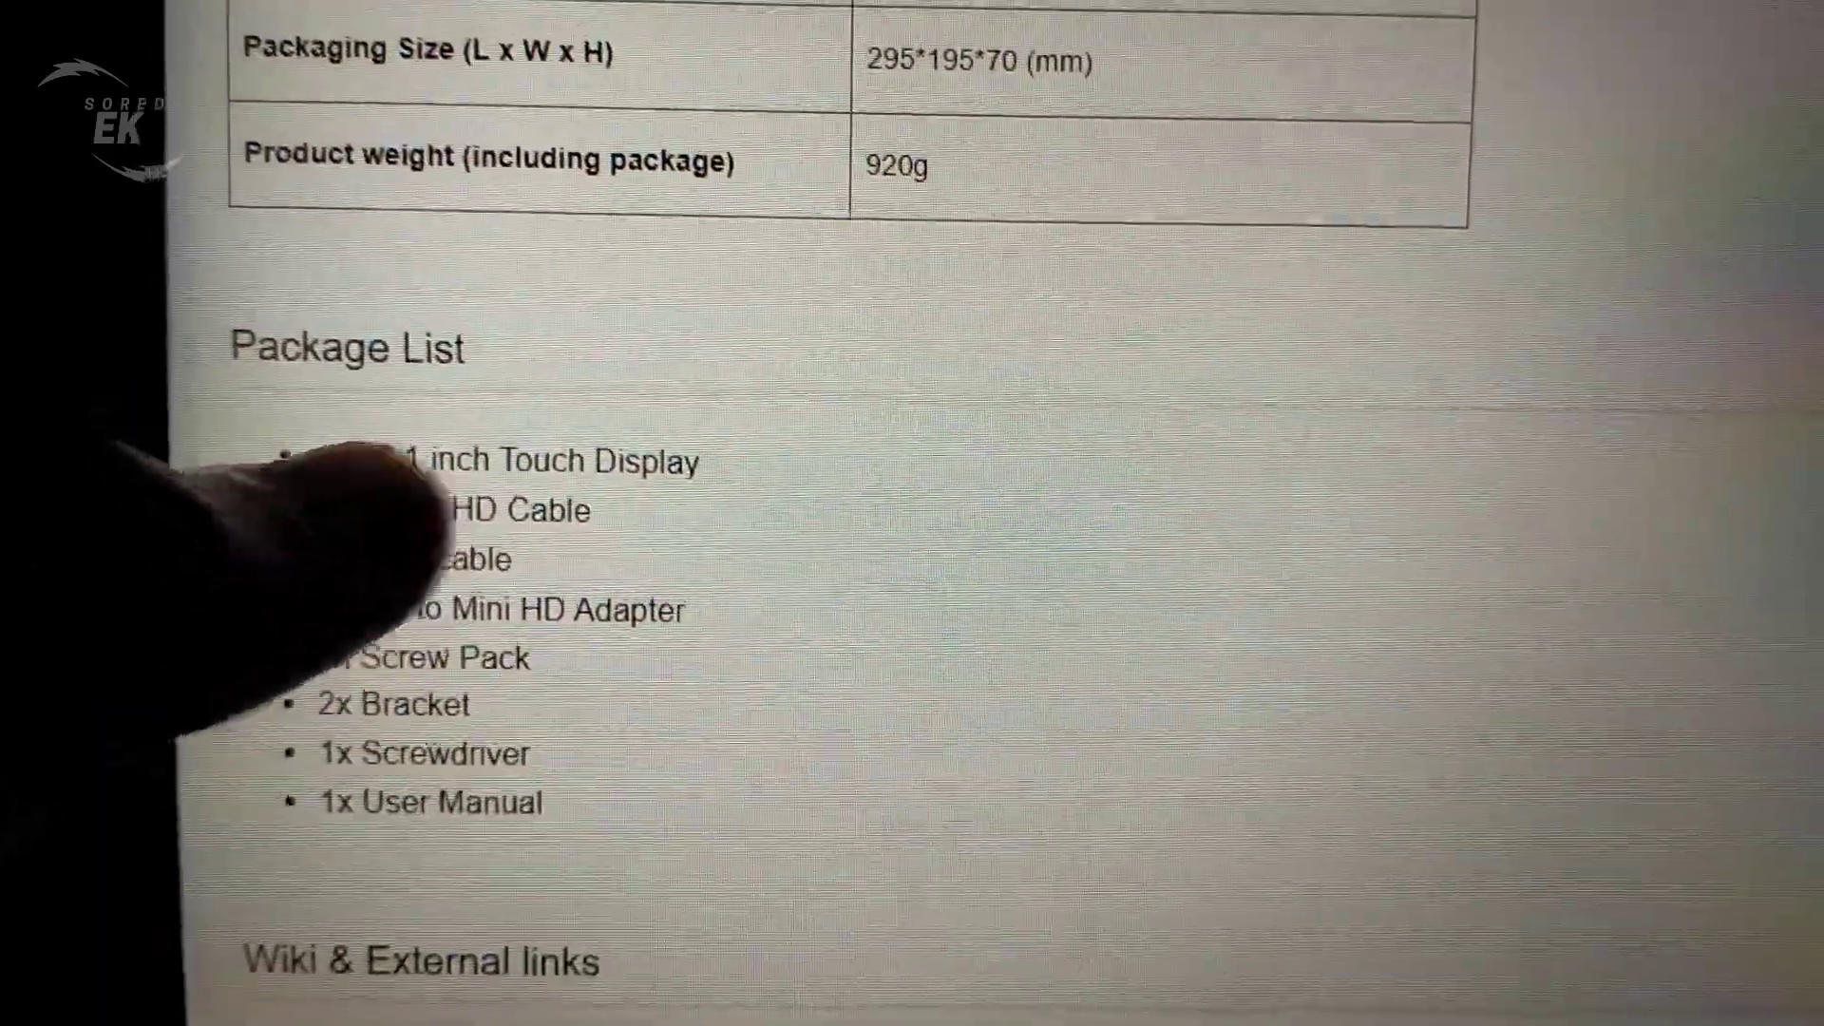
{"action": "scroll", "scroll_direction": "up", "scroll_amount": 3}
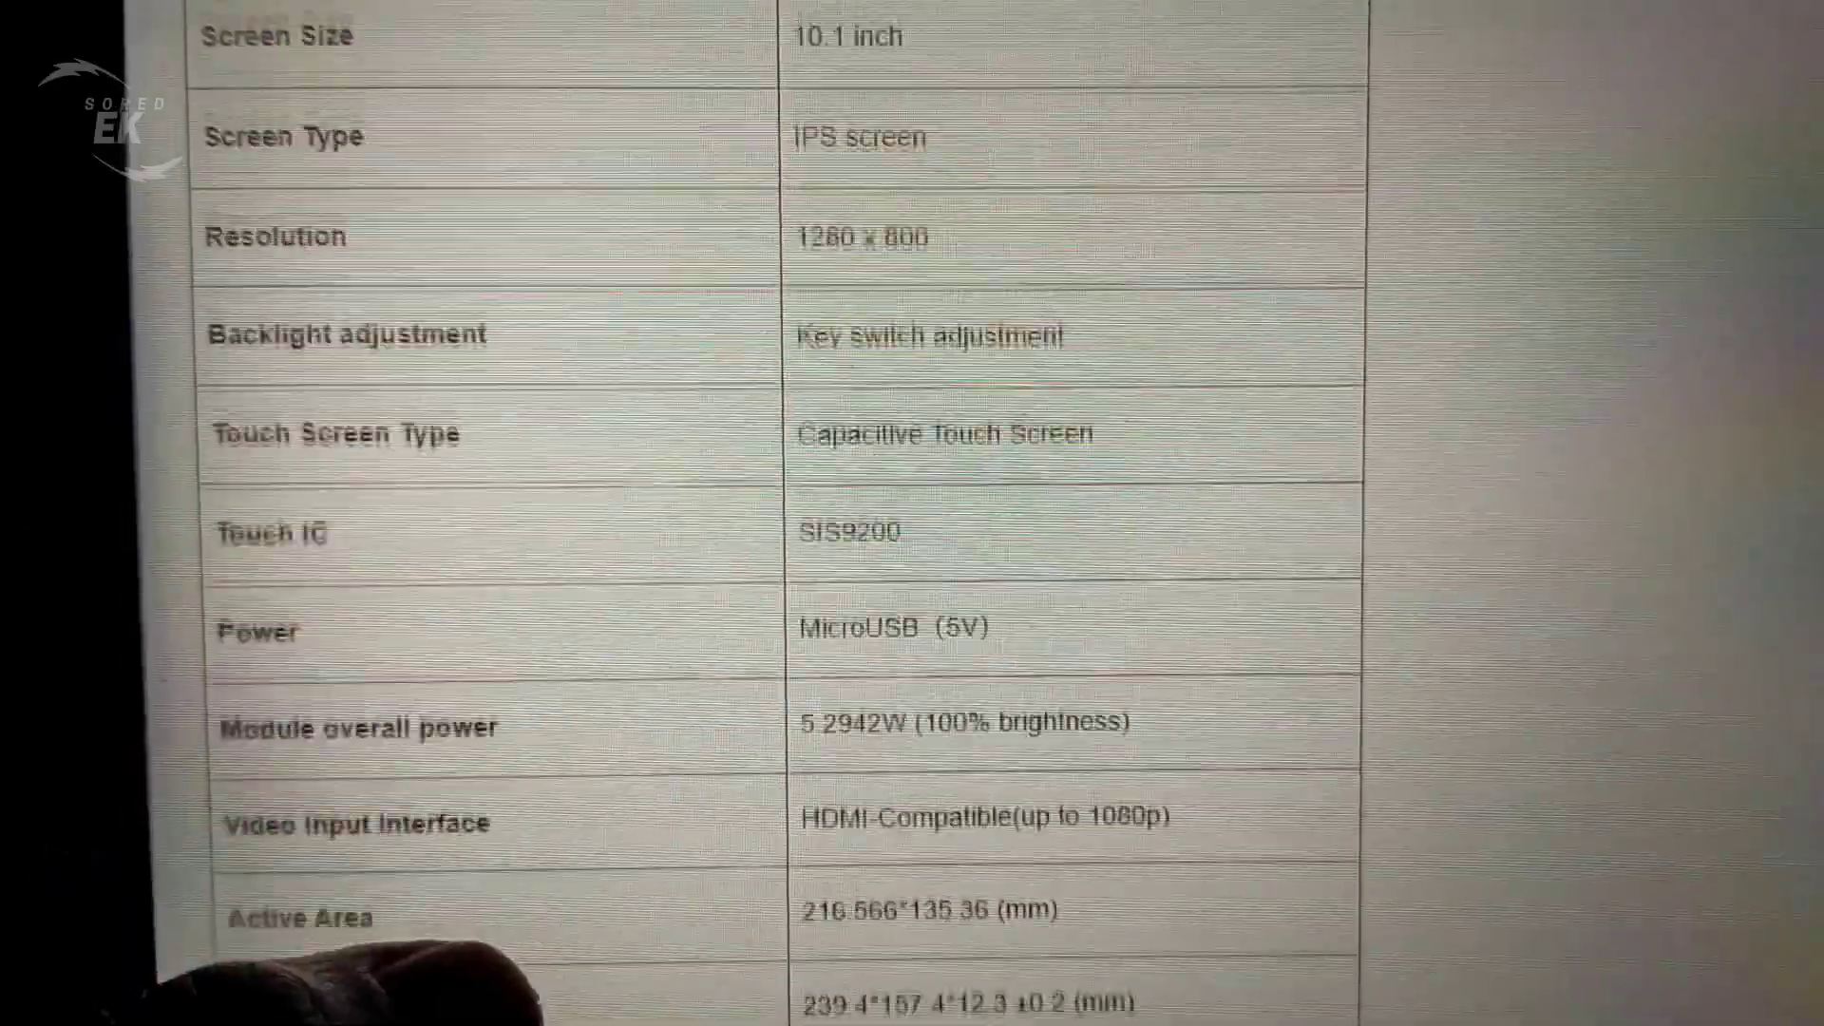